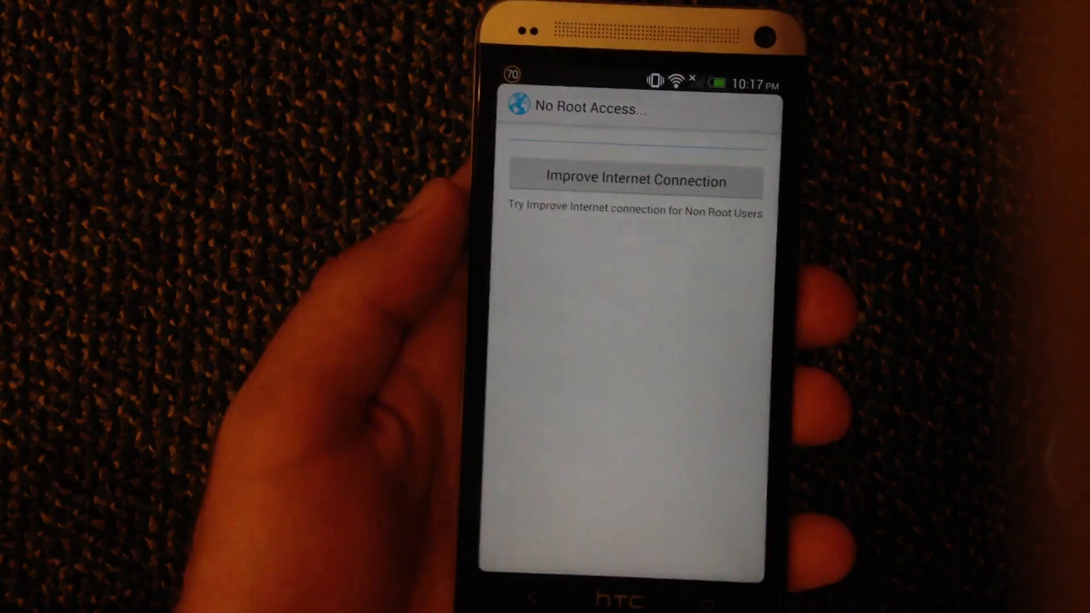
- Apply 'Improve Internet Connection' and confirm the 'Internet Speed Improved' message
click(625, 196)
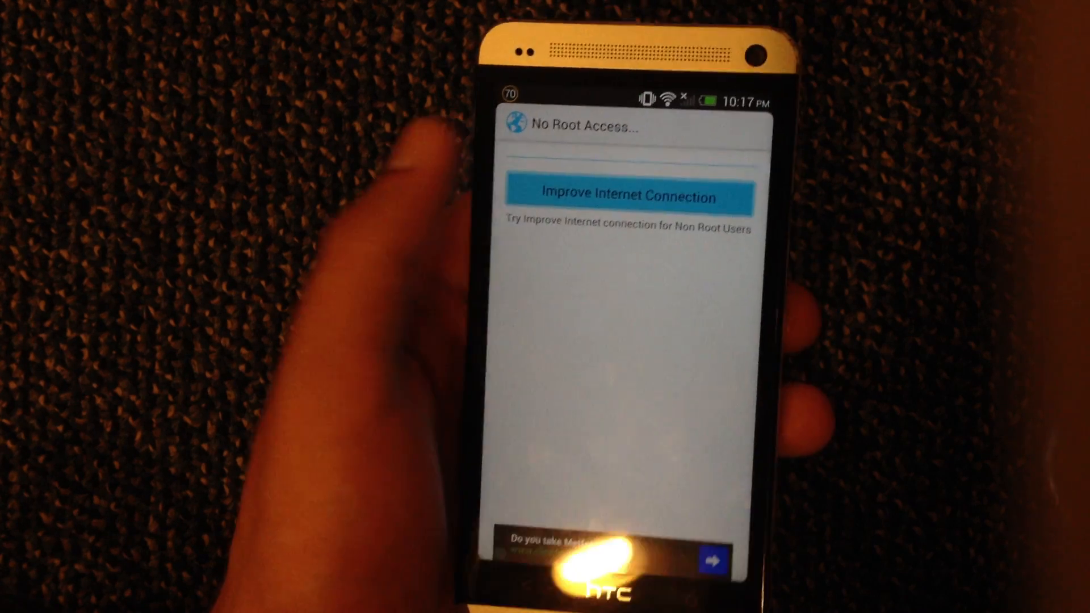
click(623, 196)
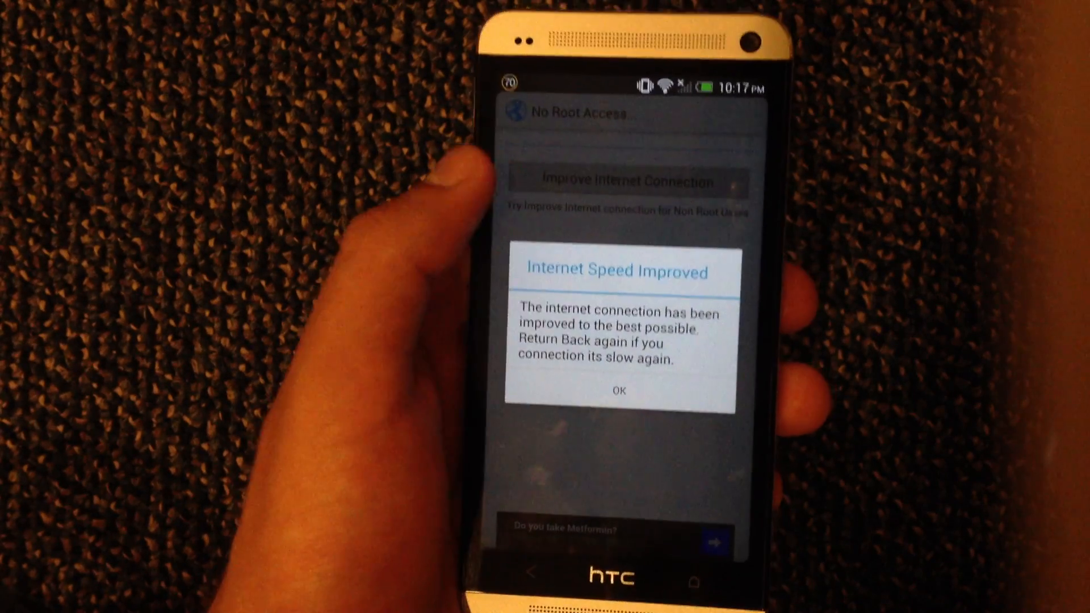
click(618, 390)
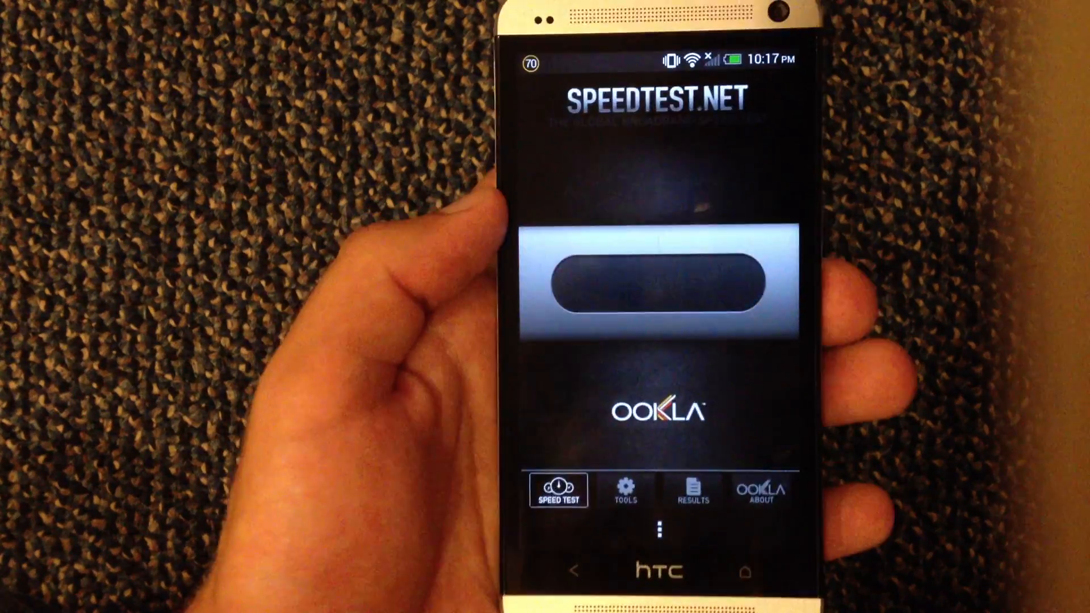
- Run the speed test twice, then show the five-test history topped by 35.21/40.21 Mbps
click(651, 285)
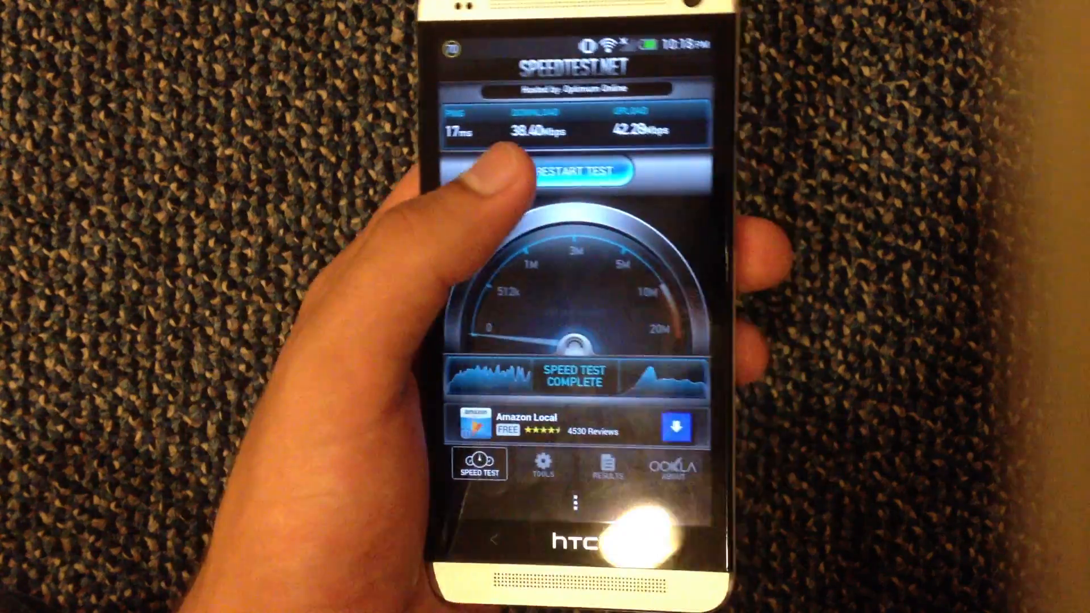
click(577, 172)
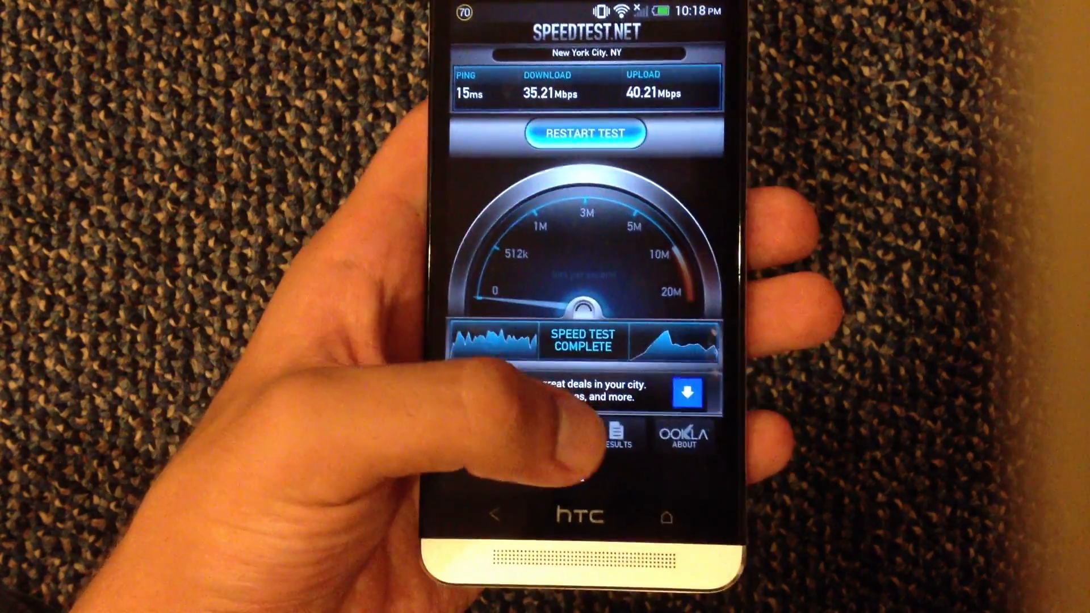
click(615, 435)
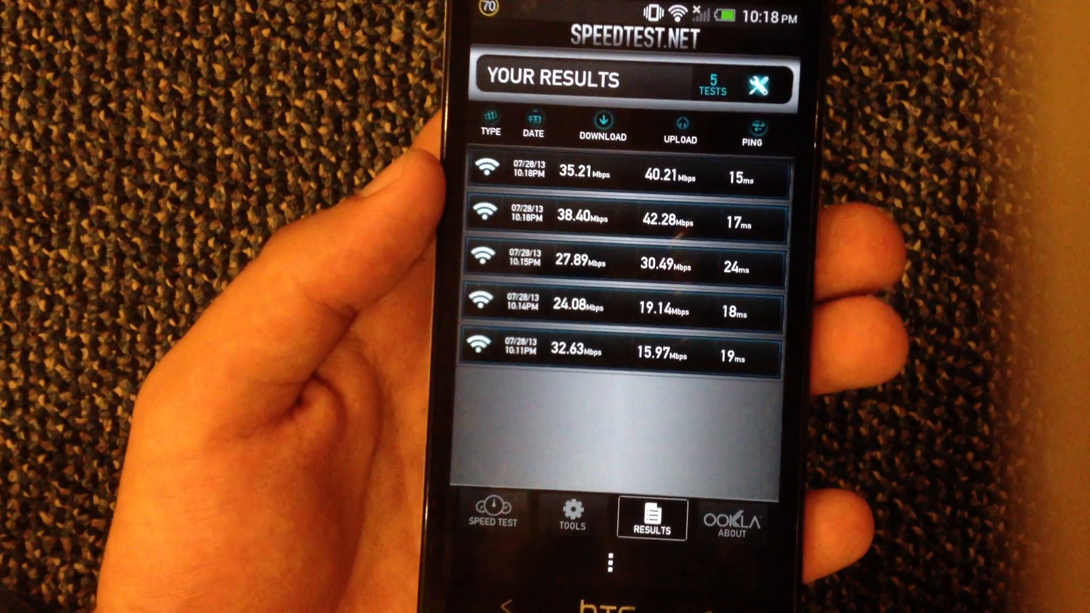